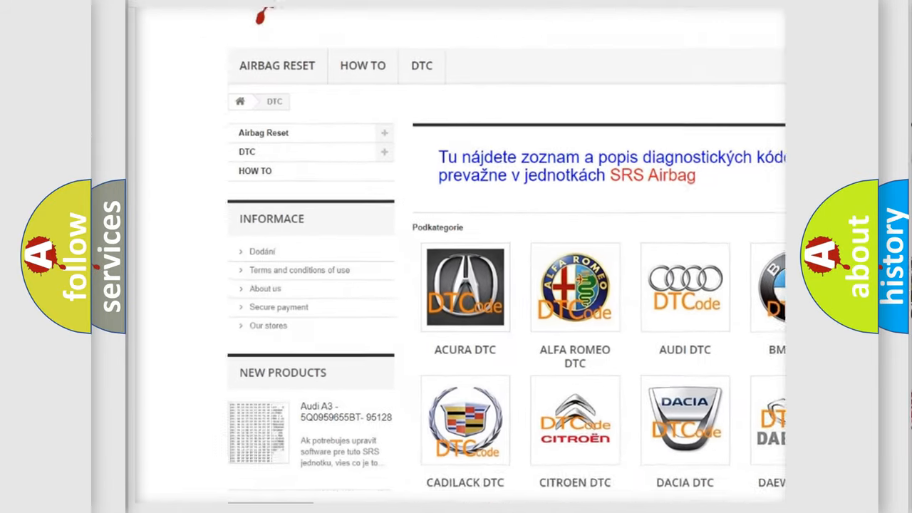
pyautogui.scroll(-3)
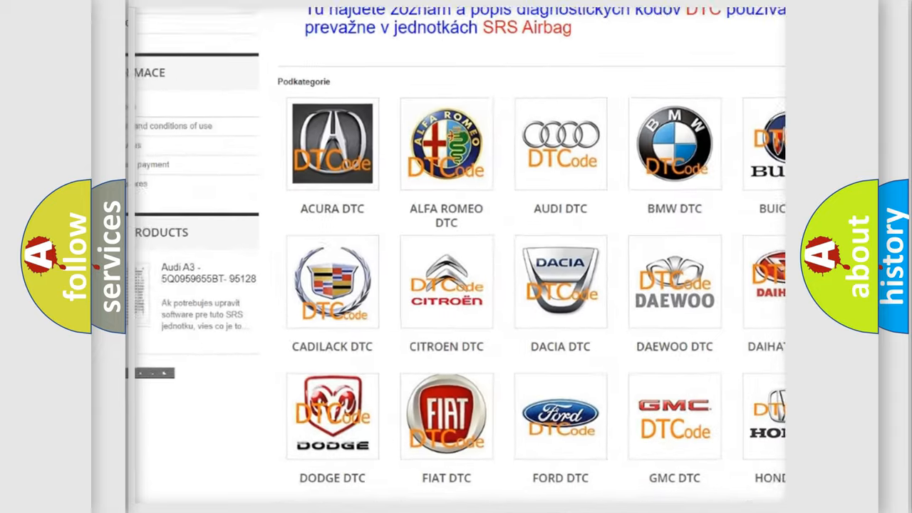
pyautogui.scroll(-3)
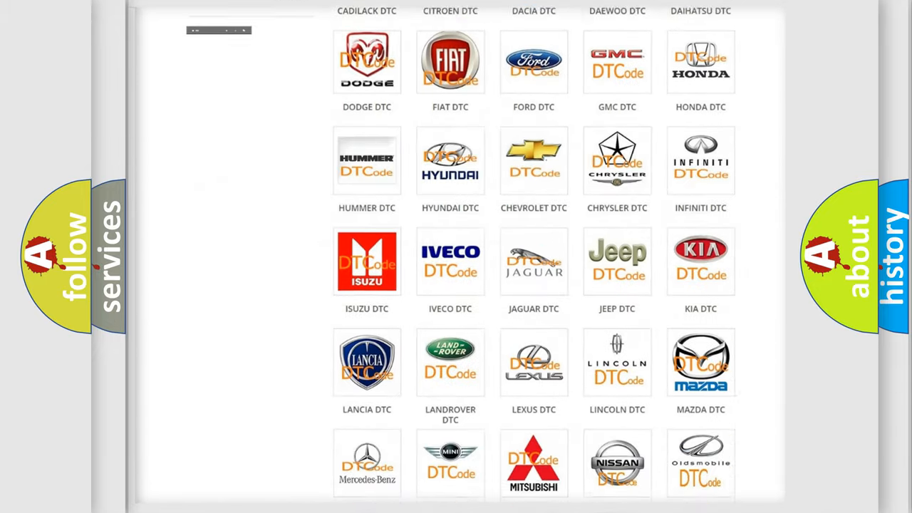
pyautogui.scroll(-3)
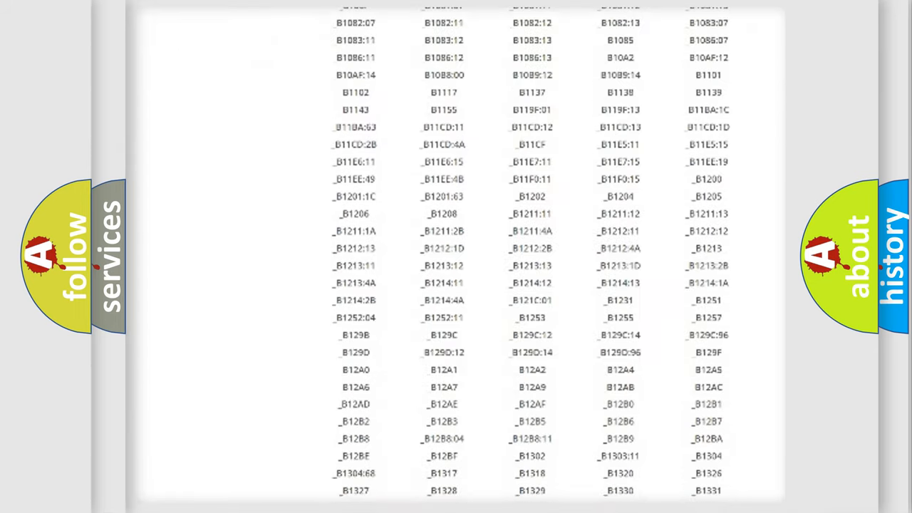
pyautogui.scroll(-3)
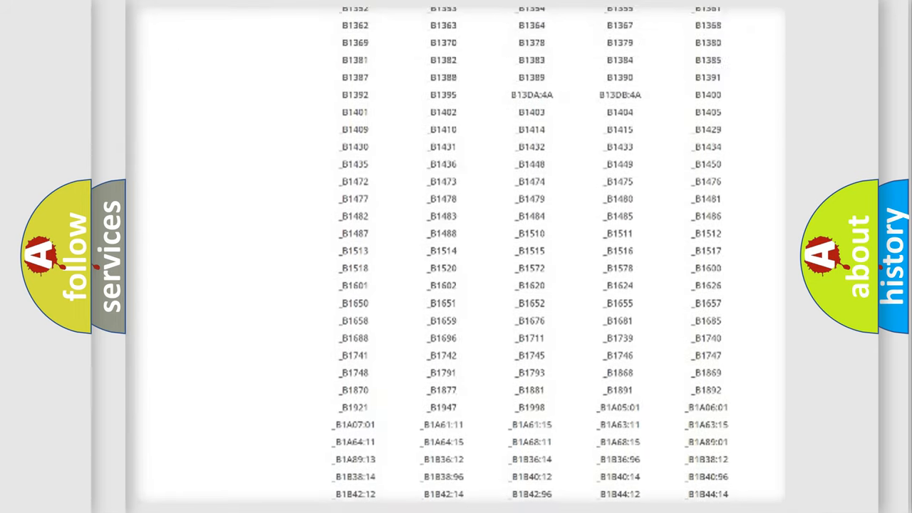
pyautogui.scroll(3)
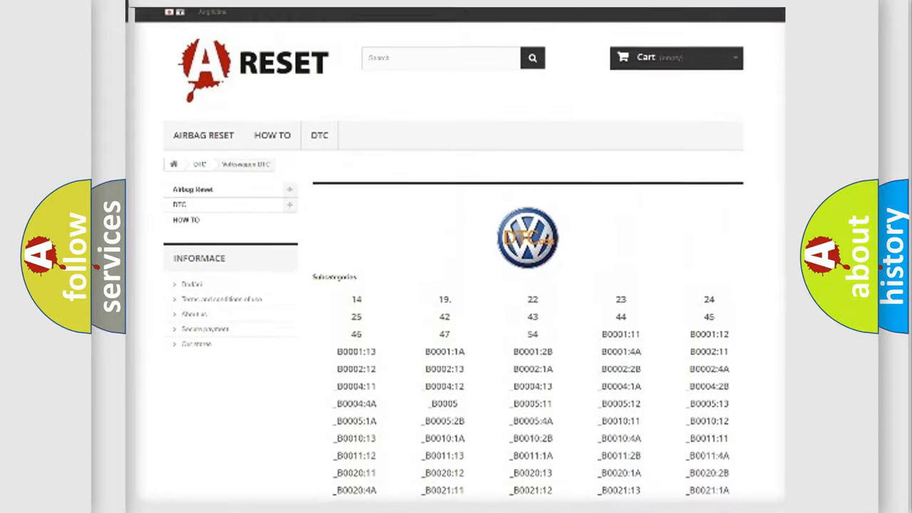